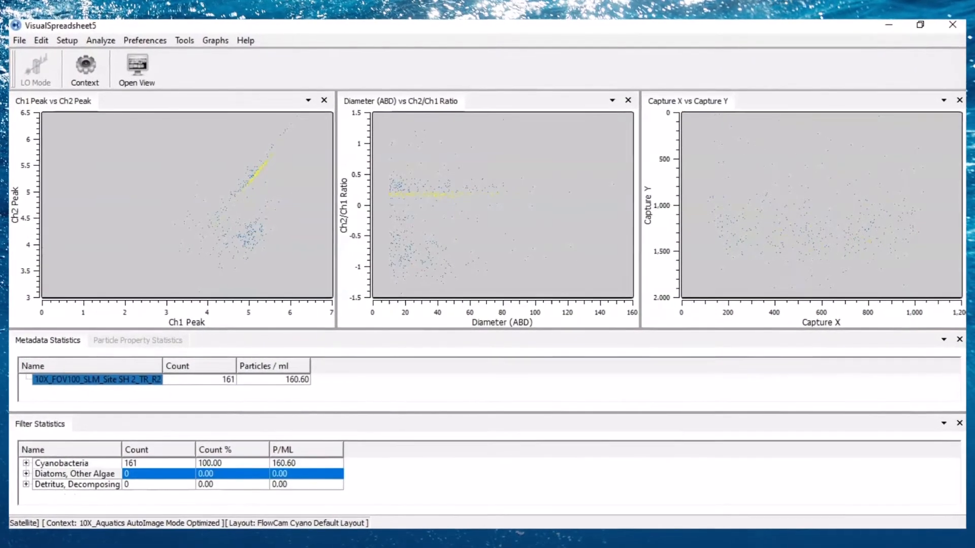
# - Show the 161 cyanobacteria particle images in a View Window sorted by diameter with their properties
pyautogui.click(136, 66)
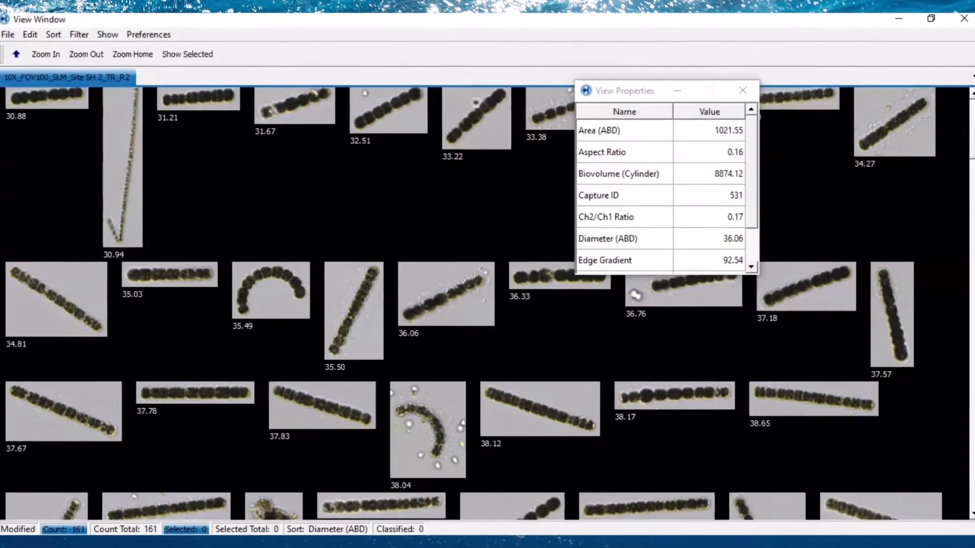